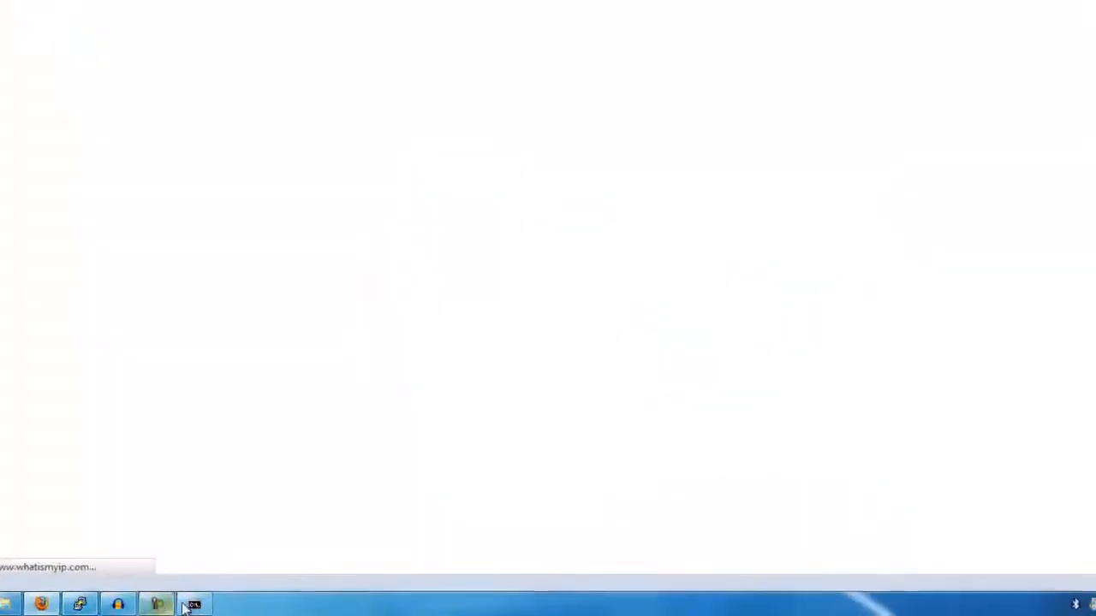
Check the dns2tcp client console and retry the WhatIsMyIP page via Try Again
click(192, 603)
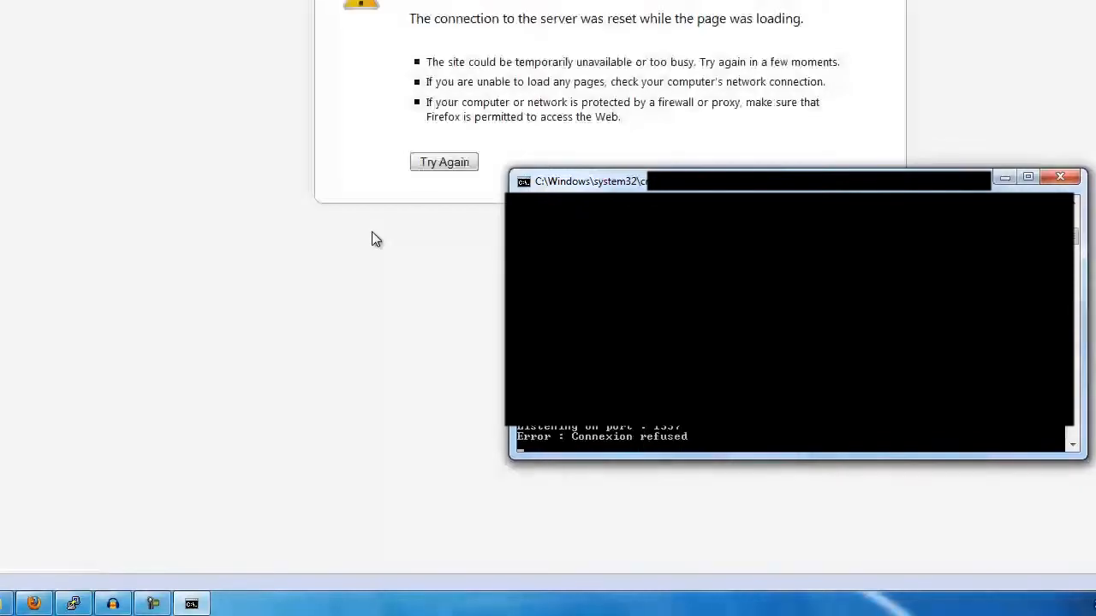
click(443, 161)
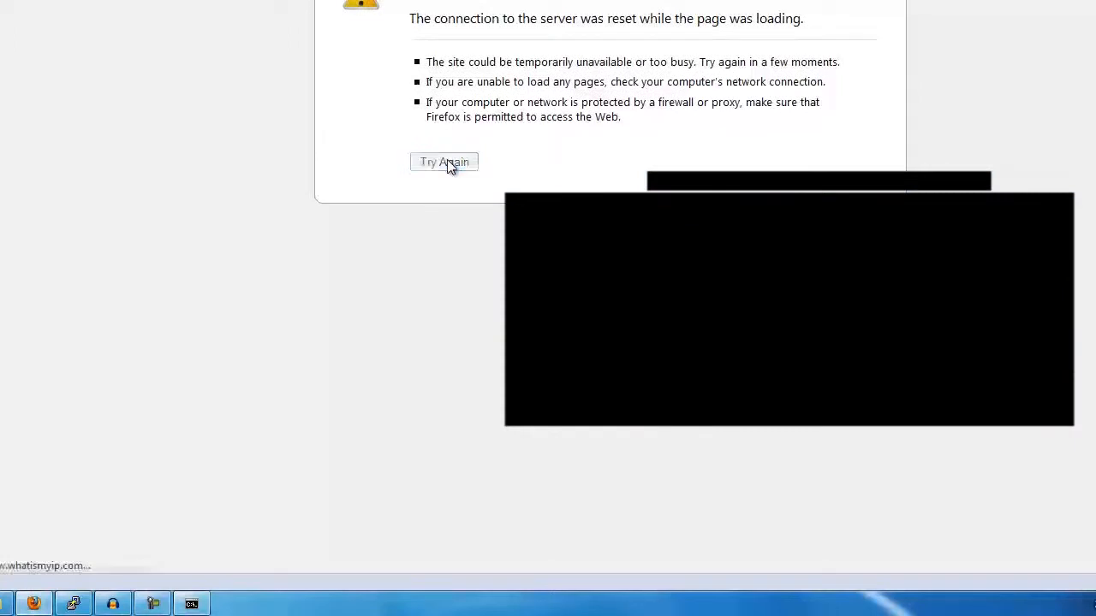
mouse_move(171, 493)
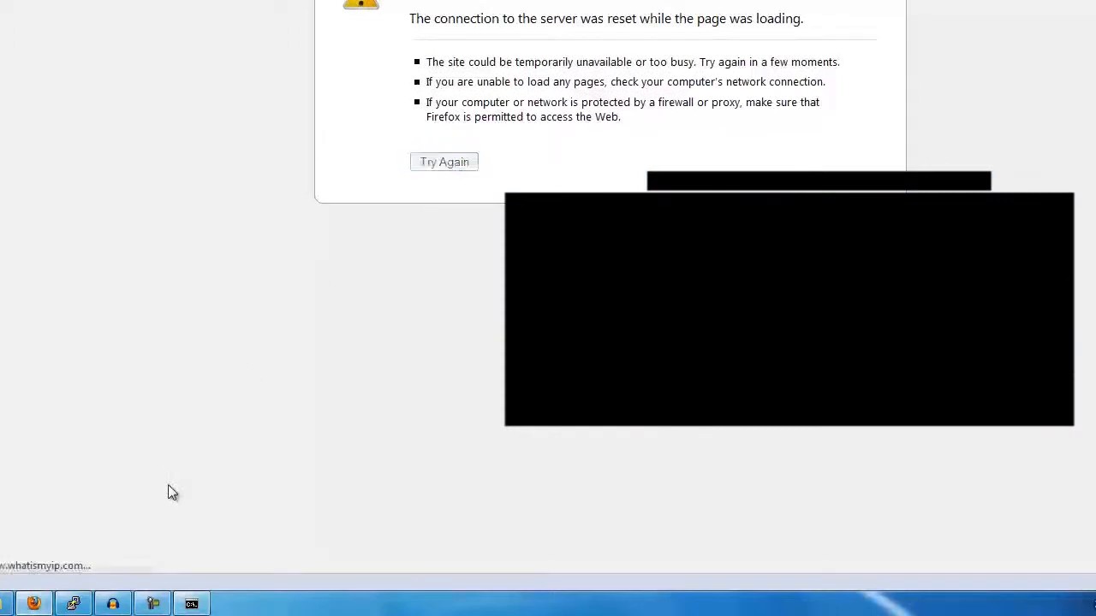
mouse_move(192, 602)
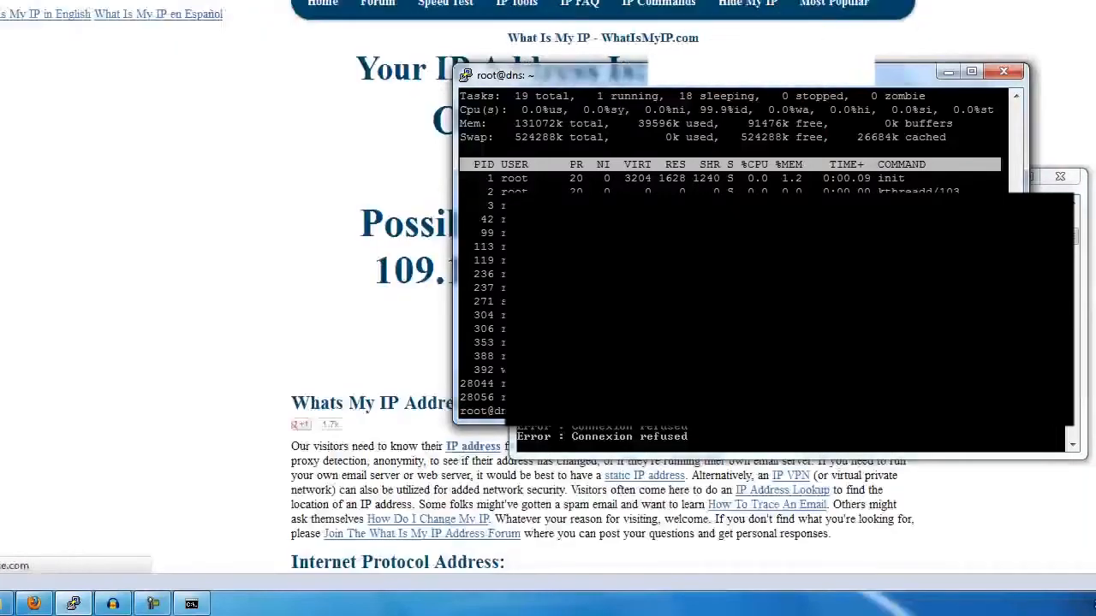
Focus the PuTTY session, quit top and run nano /etc/dns2tcpd.conf
click(1004, 72)
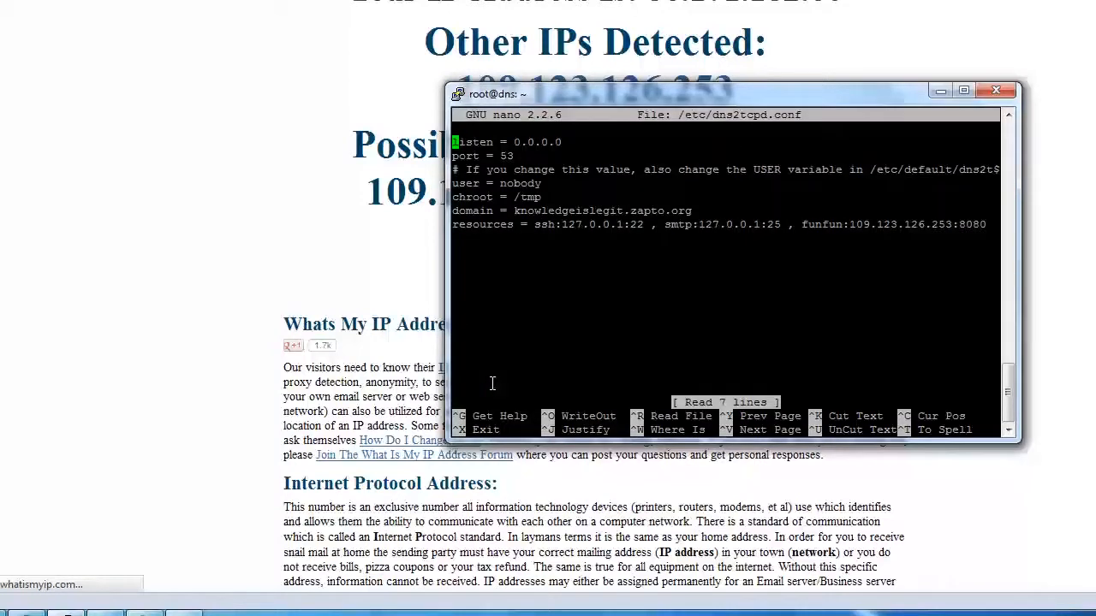
key(Down)
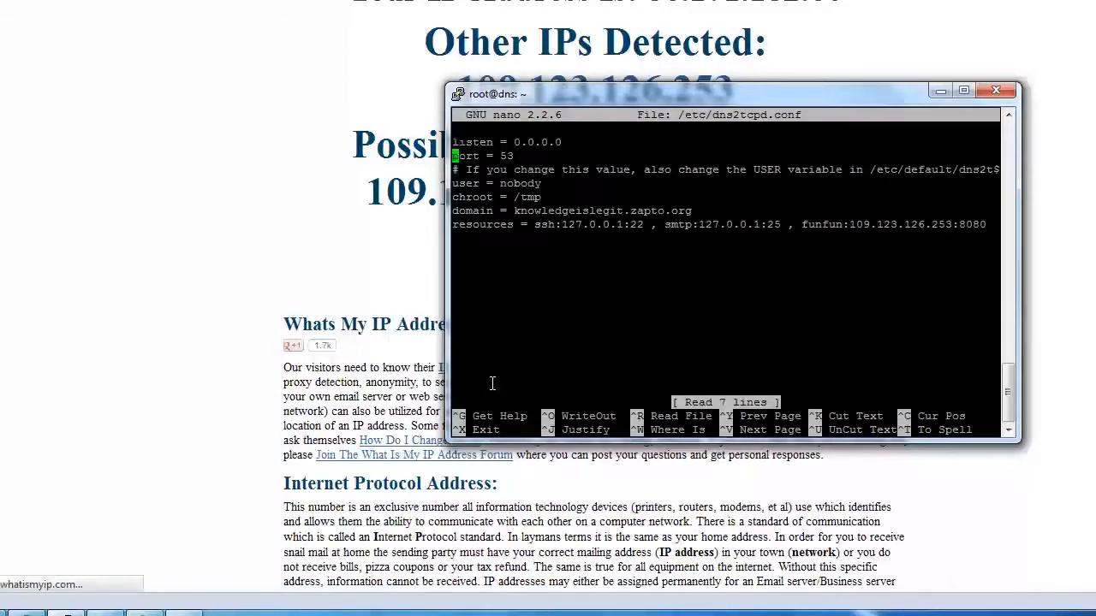